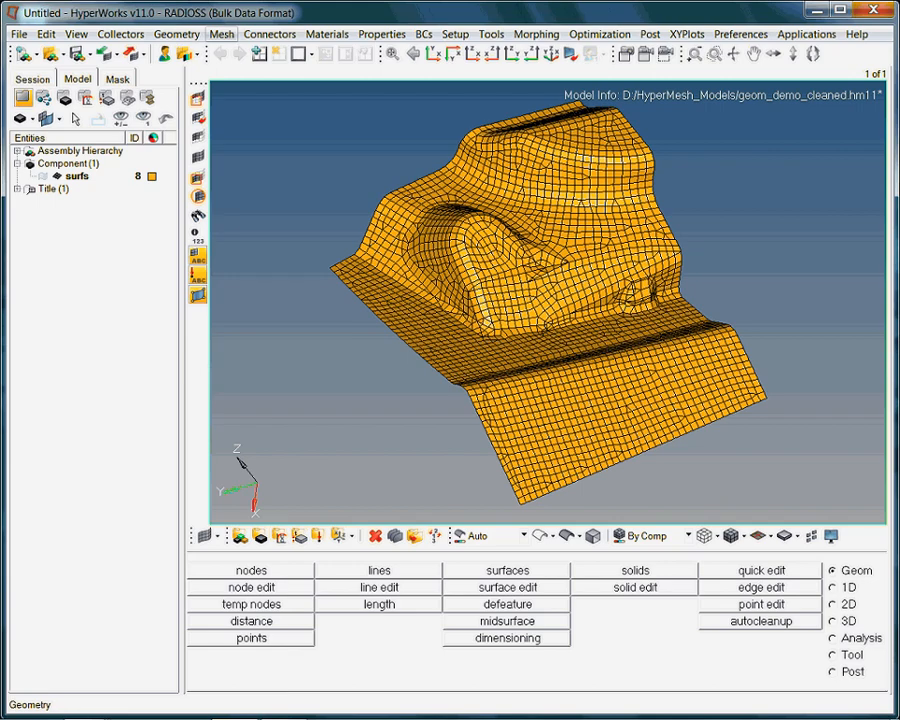
- Open the free-edge and node equivalence panel from the Mesh check menu
click(222, 34)
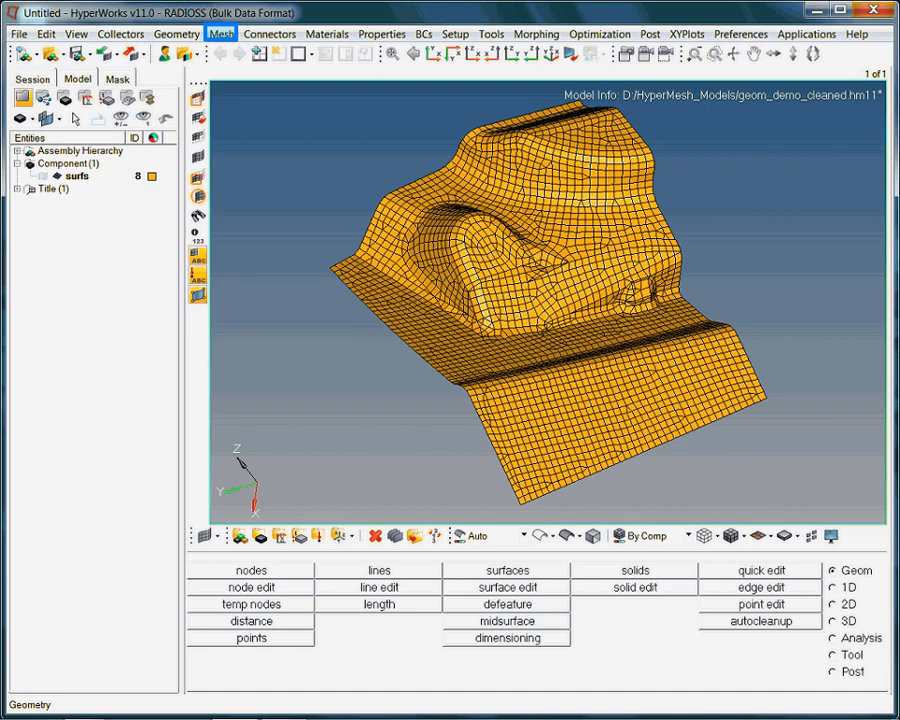
click(225, 34)
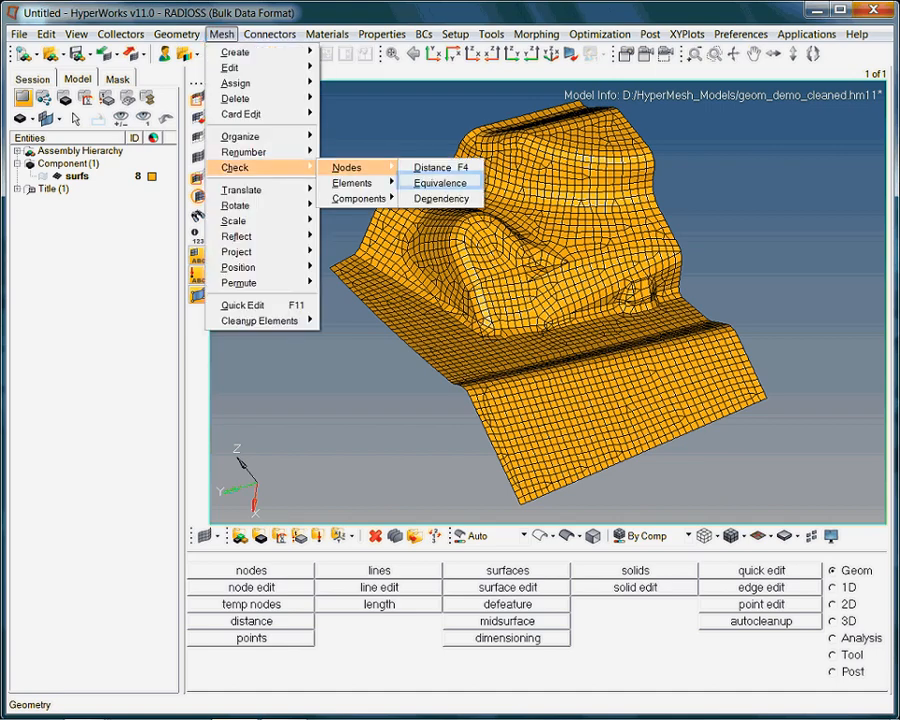
mouse_move(440, 182)
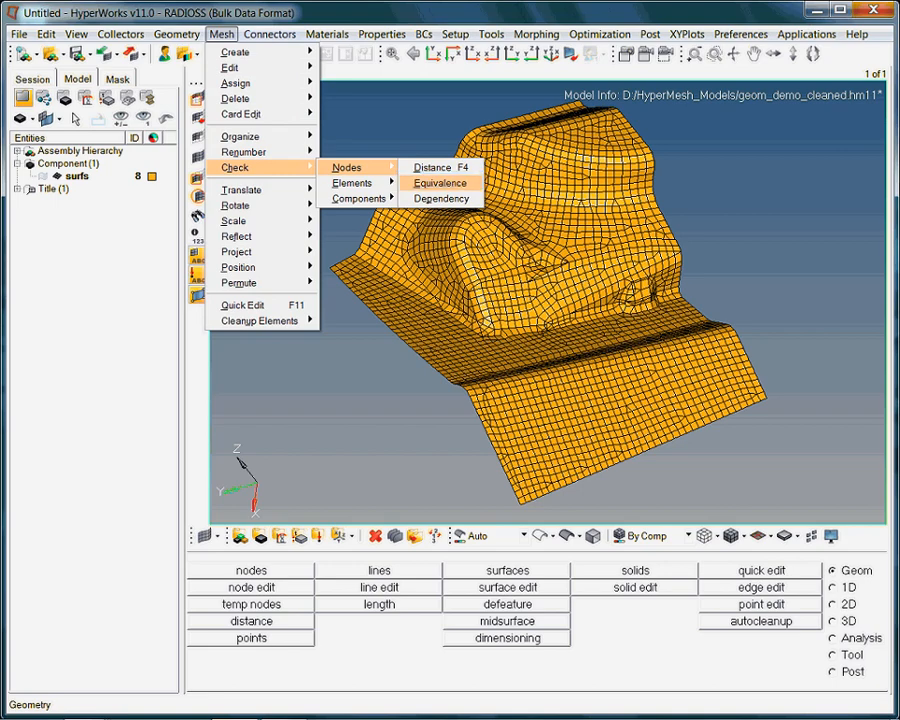
click(441, 183)
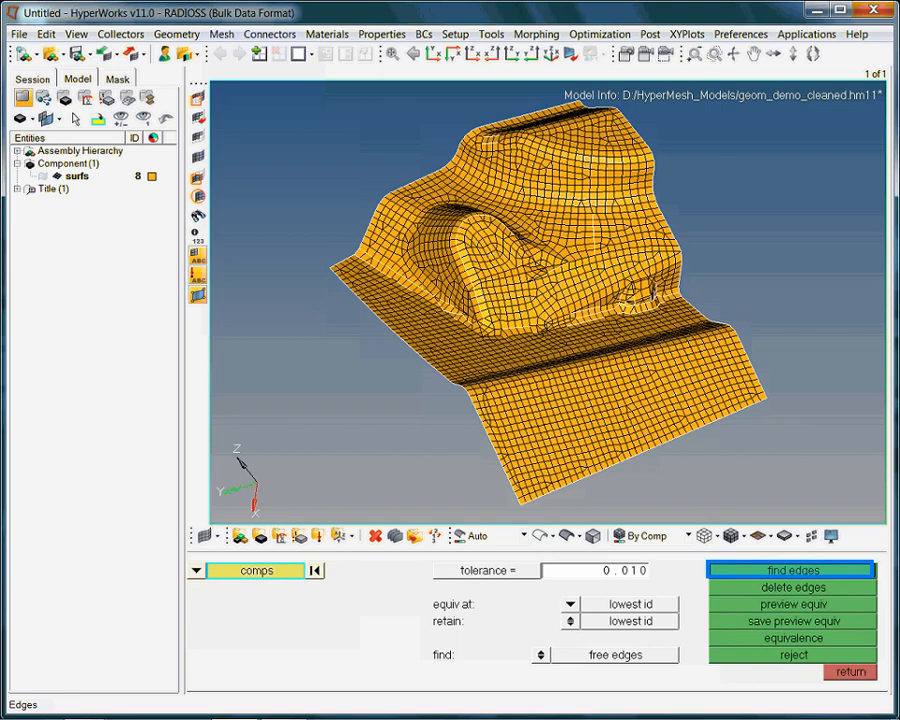
- Run find edges on the components, producing 226 free edges in an edges component
click(793, 570)
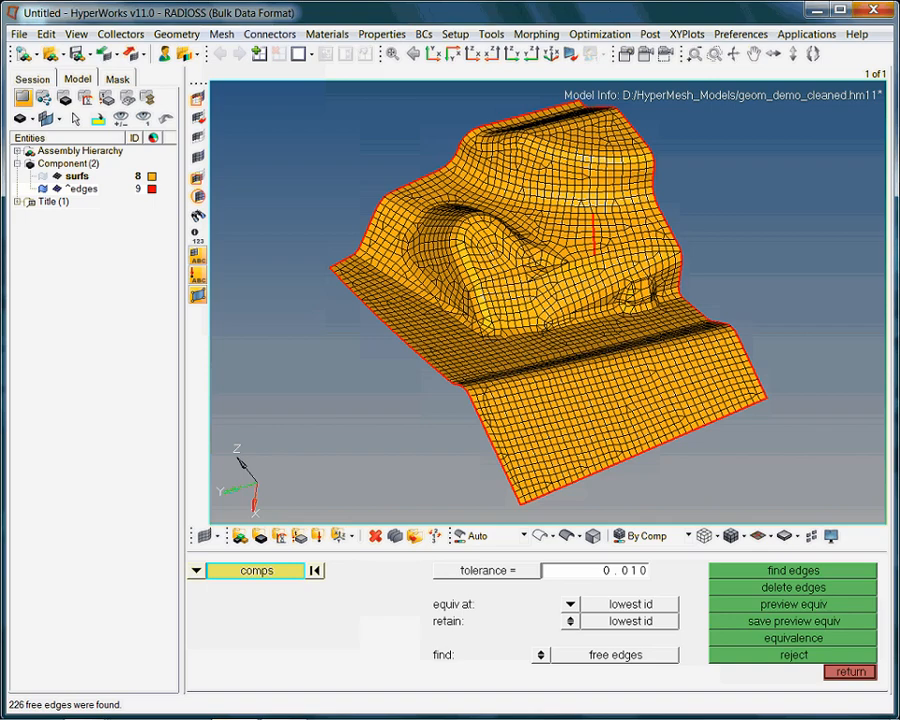
- Hide the surfs component, leaving only the red edges outline and interior seam
click(75, 175)
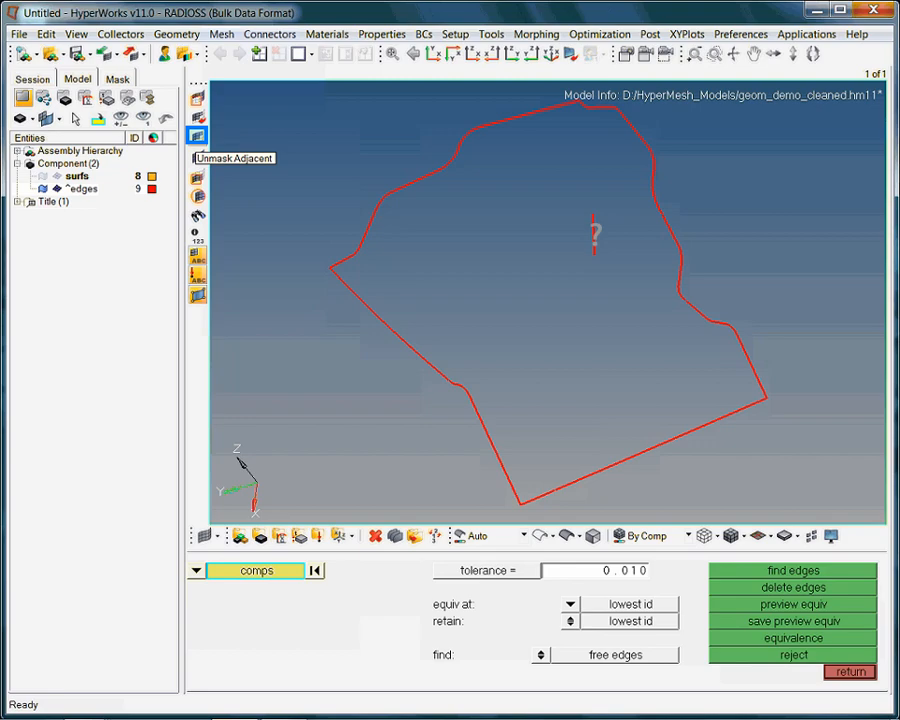
- Unmask the elements adjacent to the free edges to expose the seam strip
click(791, 570)
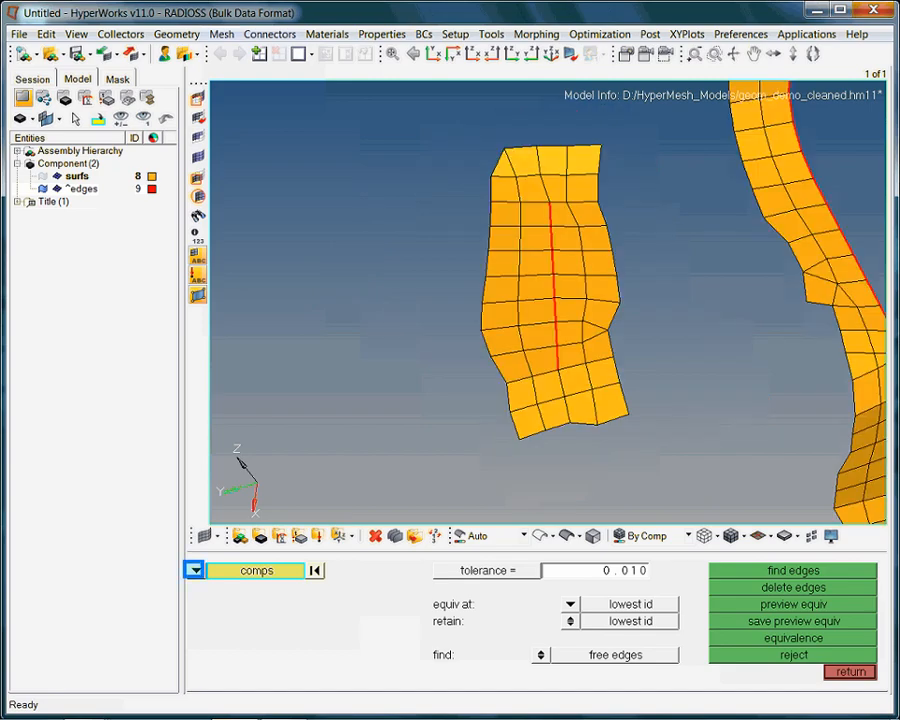
- Switch the equivalence entity selector from comps to elems
click(255, 570)
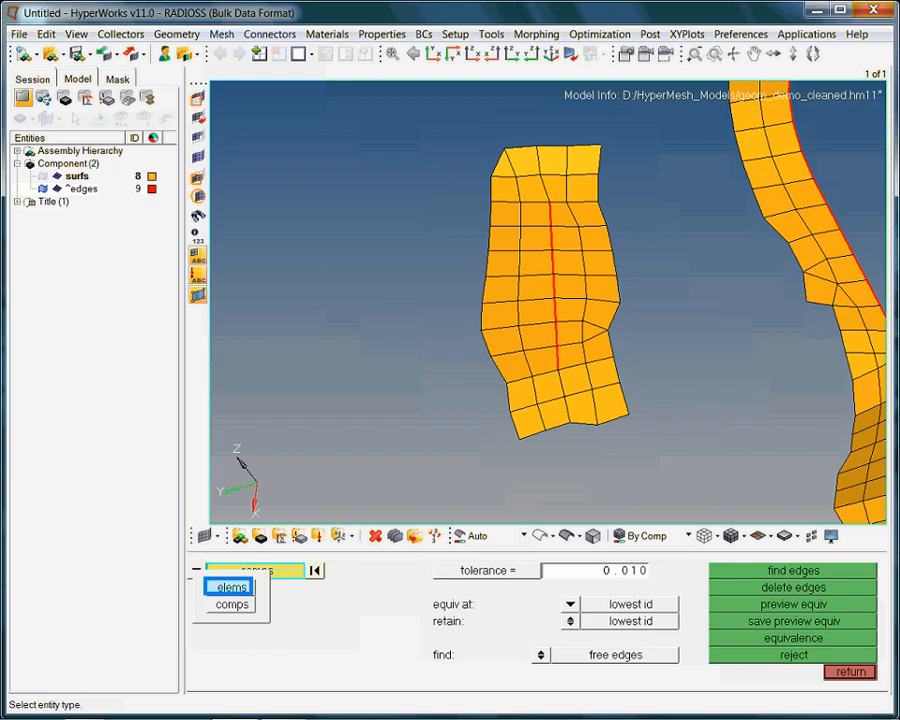
click(231, 588)
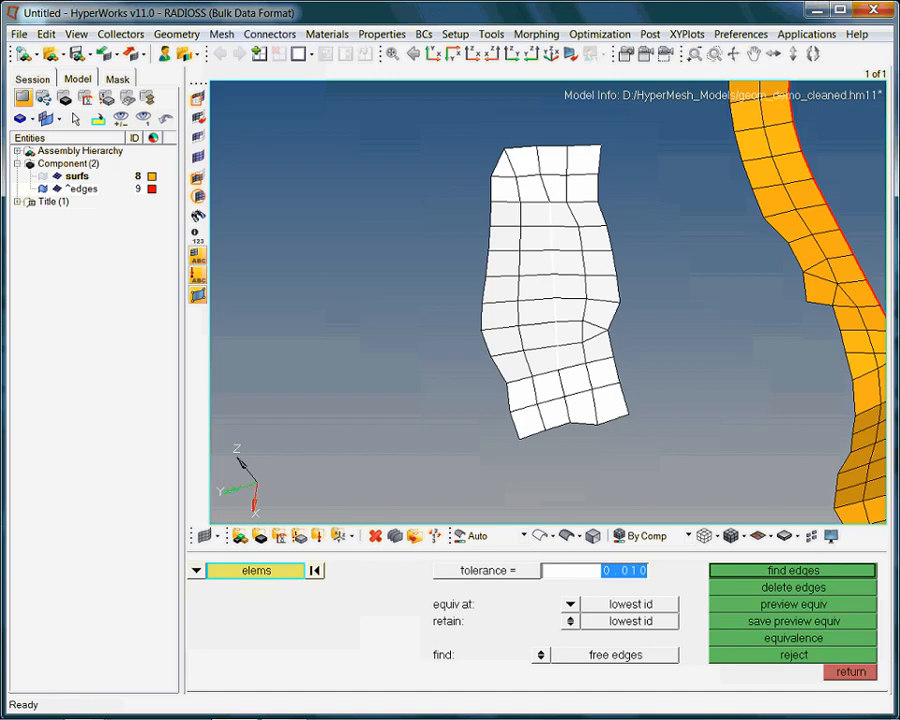
- Preview and equivalence the six duplicate seam nodes at 0.100 tolerance
click(791, 605)
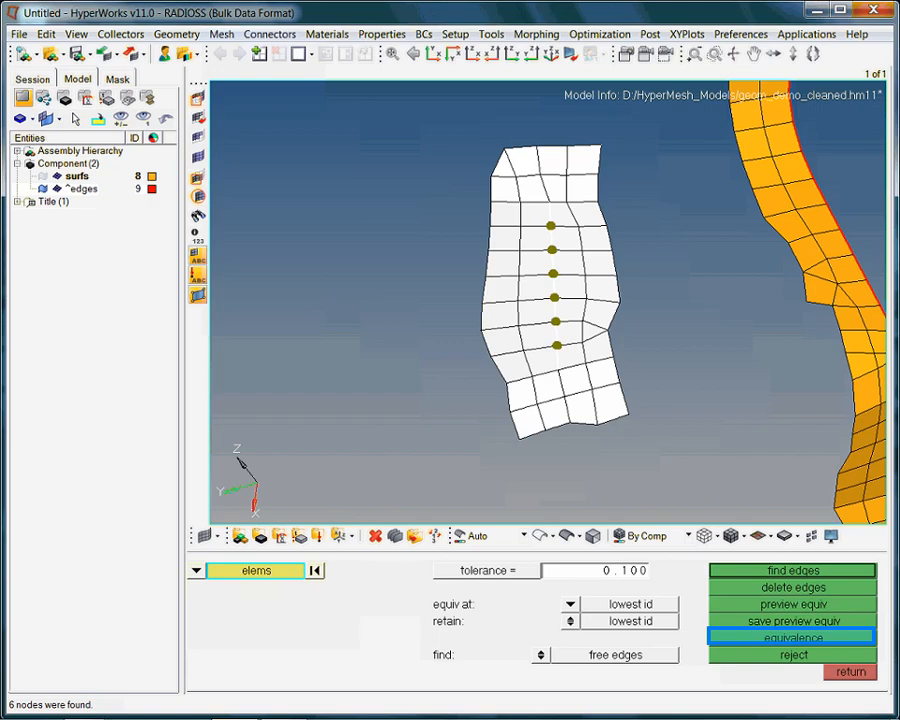
click(793, 638)
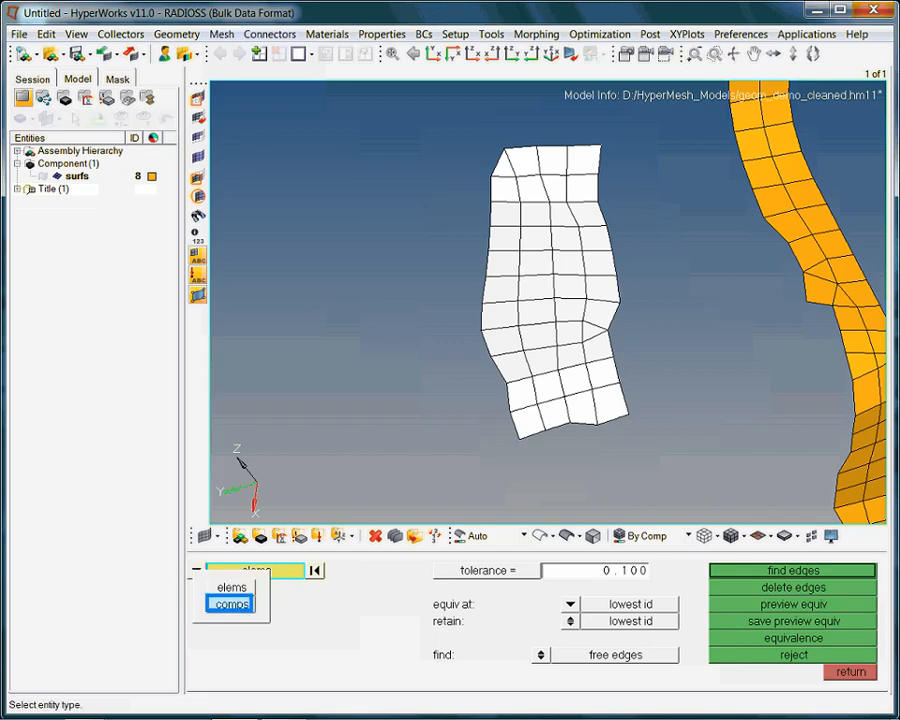
- Set the selector back to comps and rerun find edges, yielding 212 outer edges
click(232, 608)
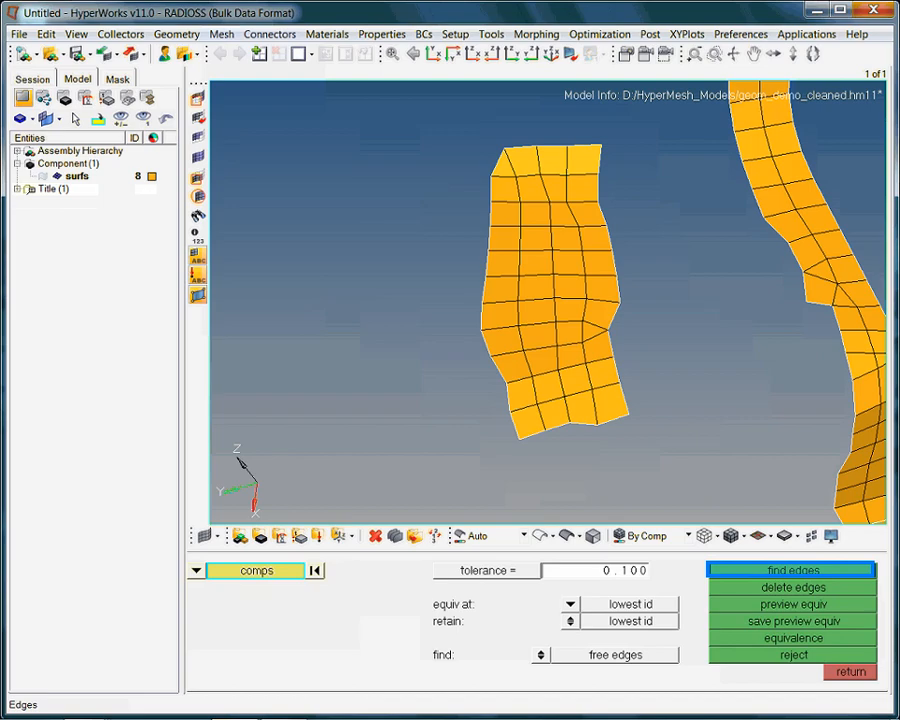
click(799, 570)
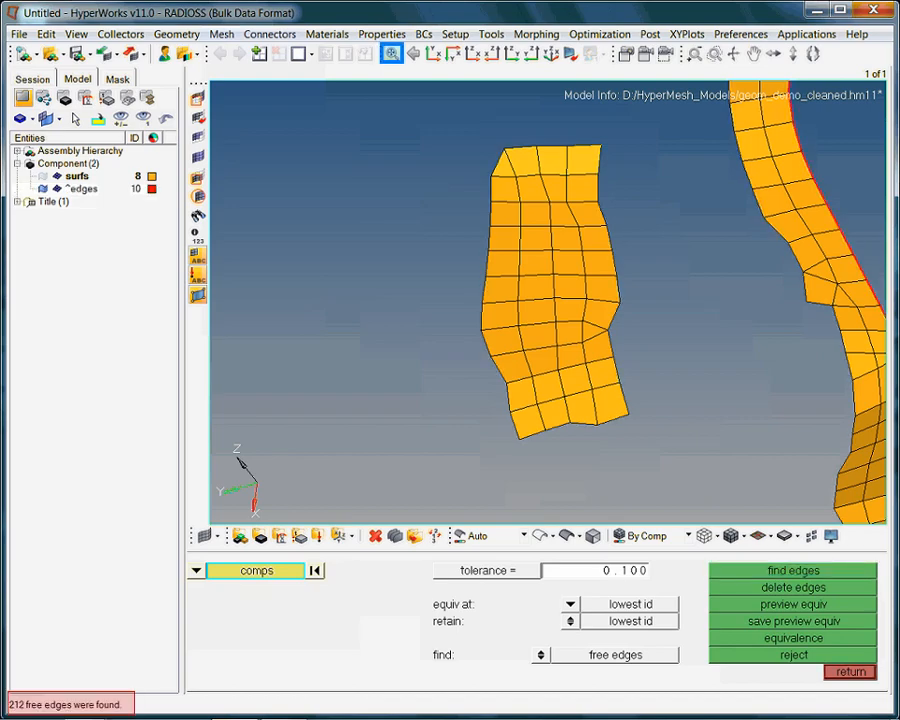